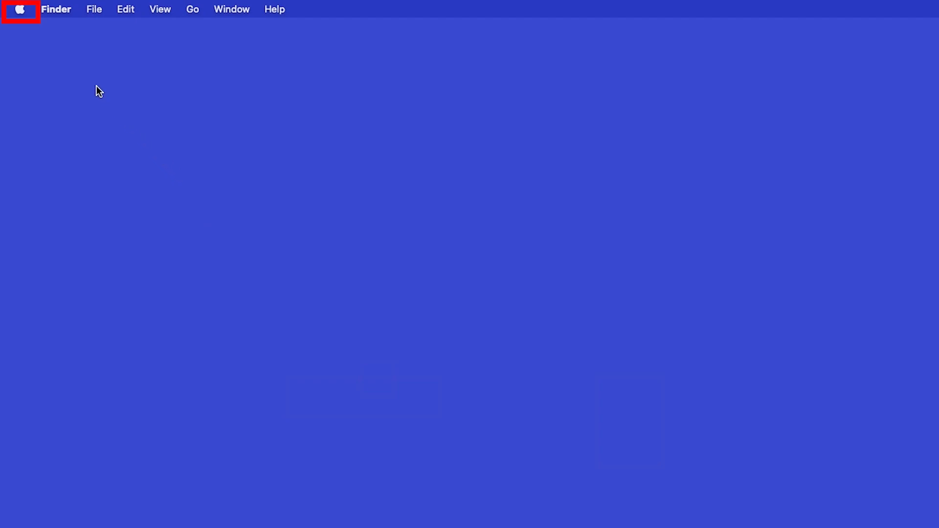
Reach the Printers & Scanners pane from the Apple menu's System Preferences.
{"action": "left_click", "coordinate": [19, 9]}
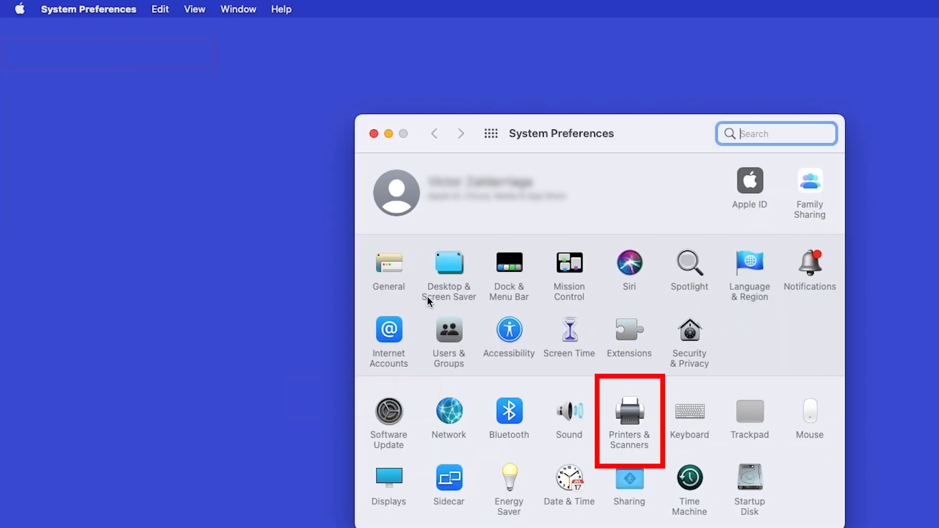
{"action": "left_click", "coordinate": [629, 413]}
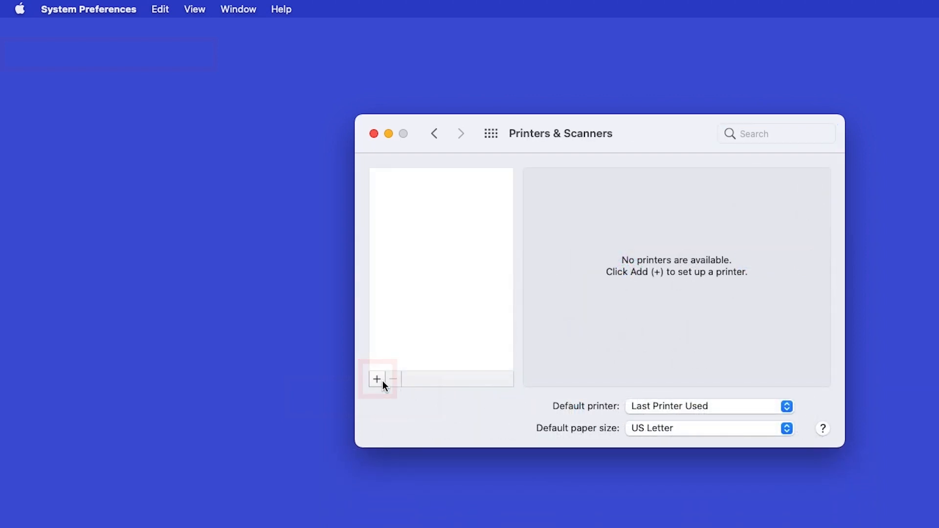
Start adding a printer so the Brother HL-L2395DW shows as an available device.
{"action": "left_click", "coordinate": [377, 379]}
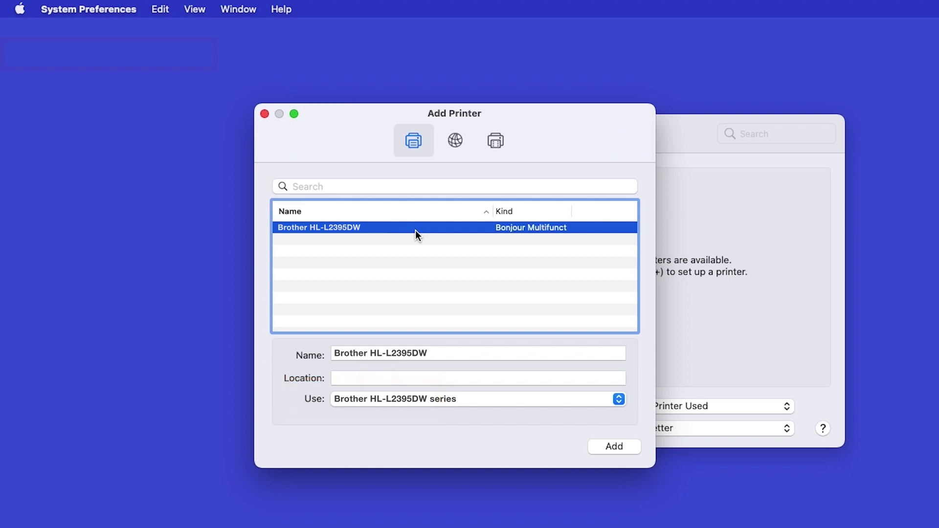
Add the Brother HL-L2395DW and let its setup begin.
{"action": "left_click", "coordinate": [615, 446]}
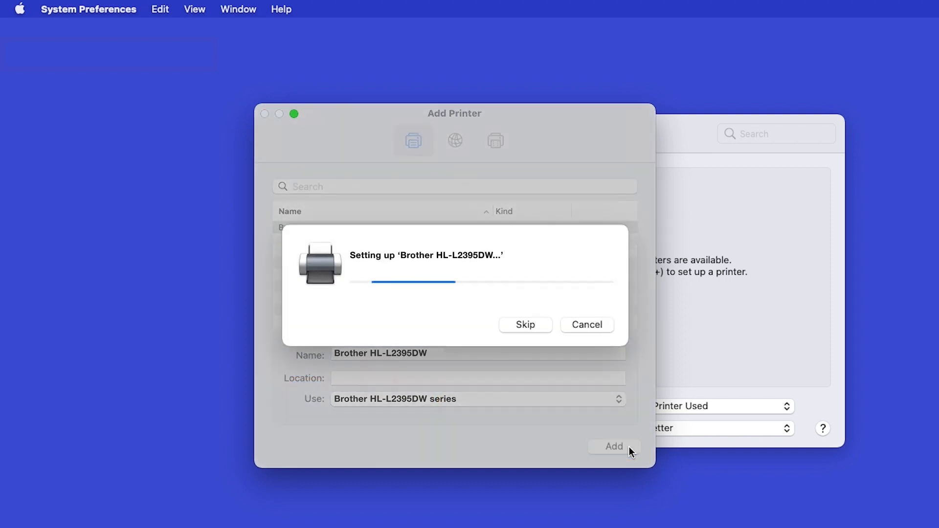
{"action": "left_click", "coordinate": [526, 324]}
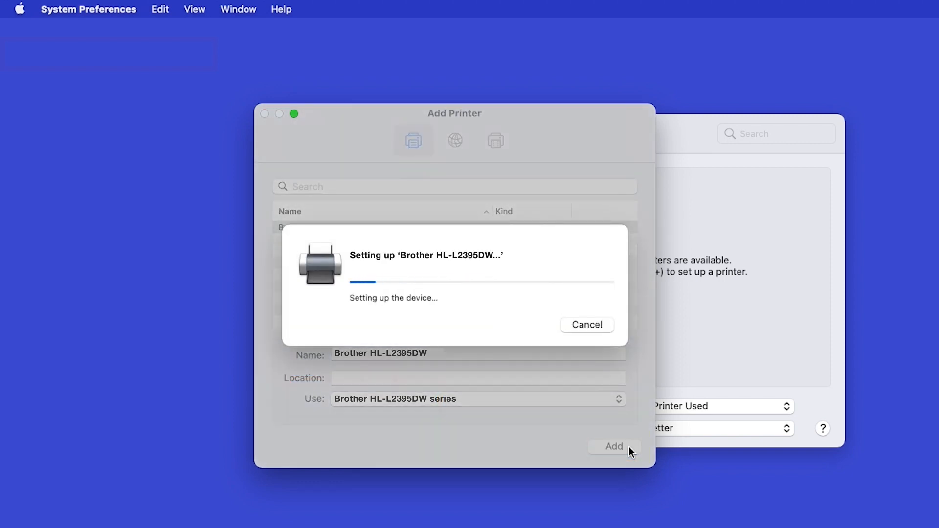